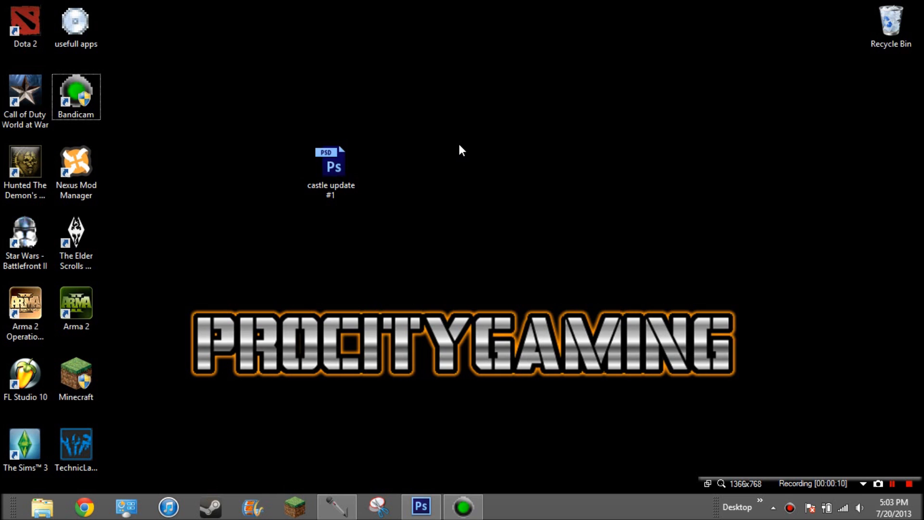
mouse_move(299, 165)
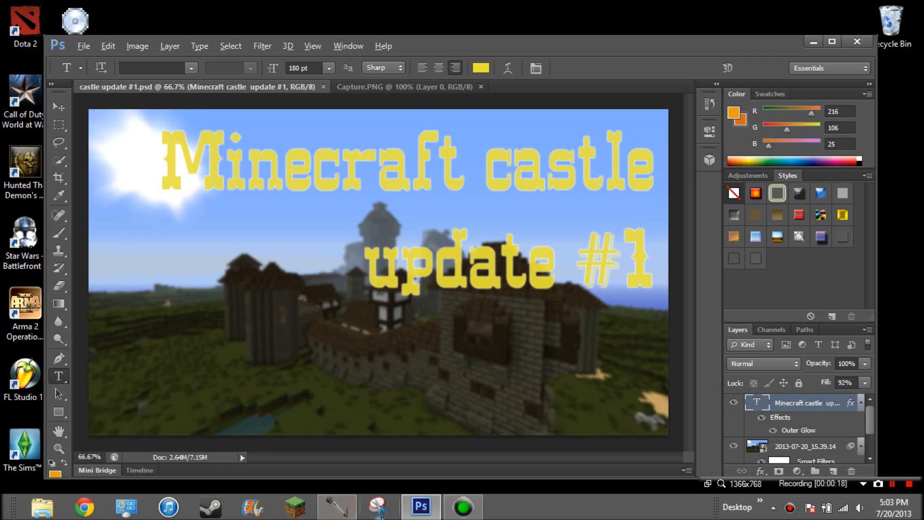
- Launch Snipping Tool and snip the Minecraft castle thumbnail canvas in Photoshop
click(377, 506)
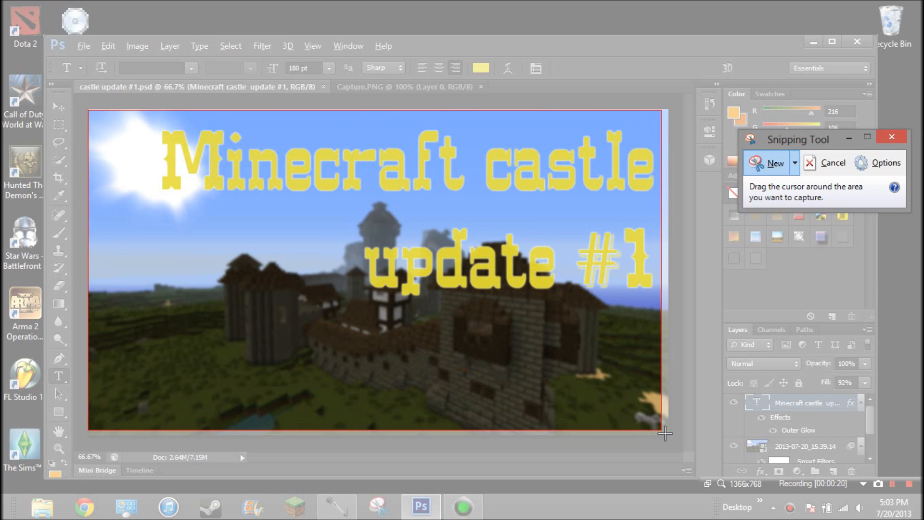
click(891, 136)
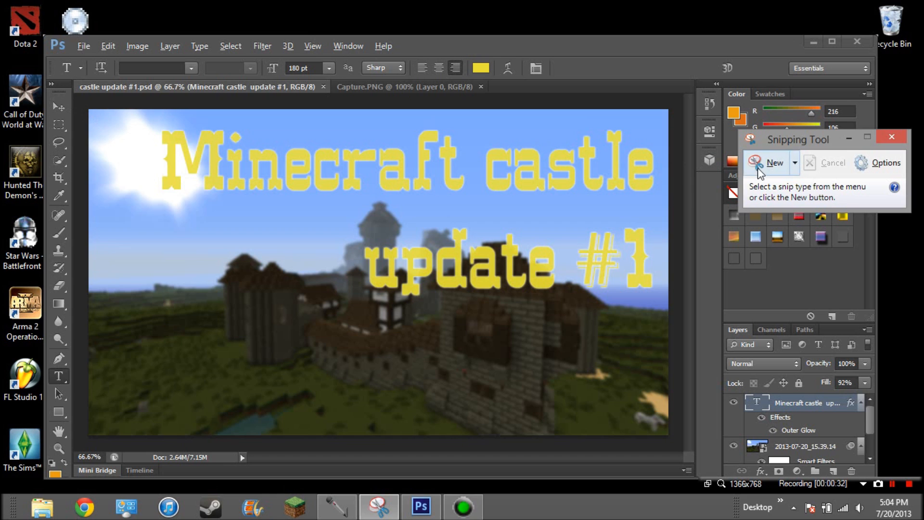
click(774, 163)
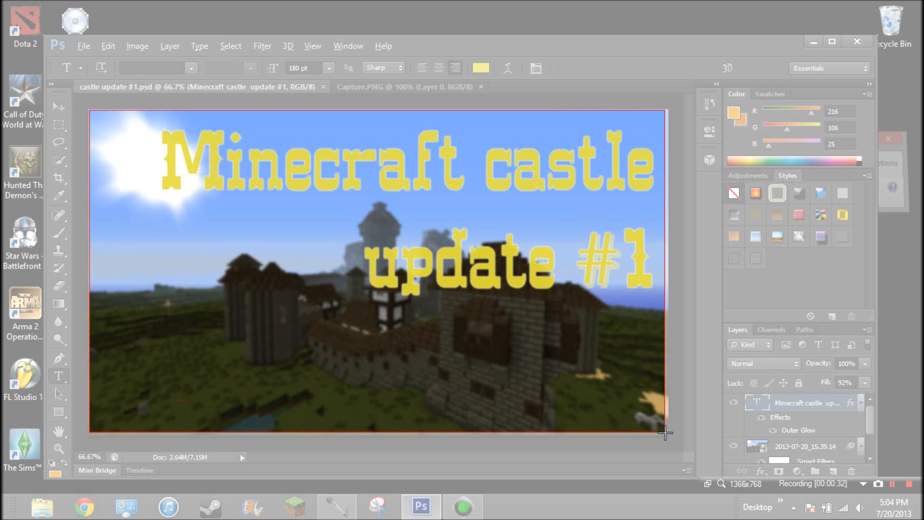
click(378, 506)
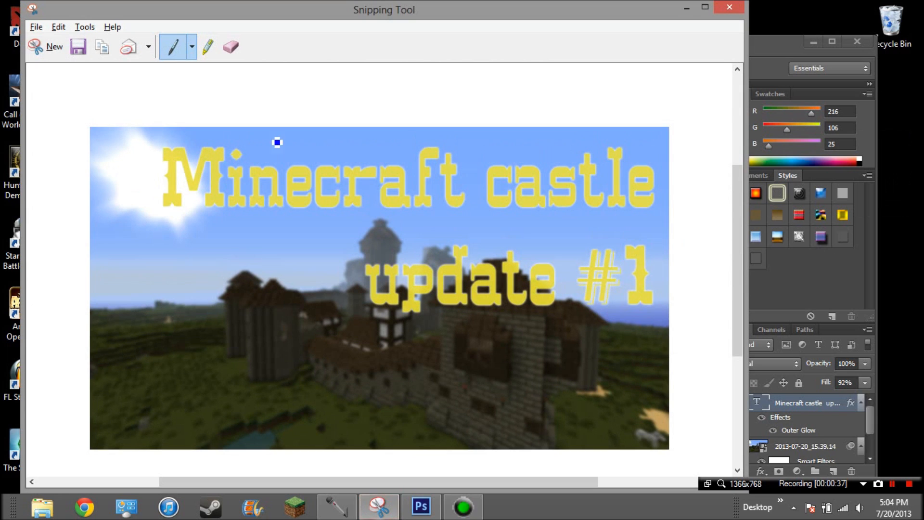
- Save the castle snip via Save As as 'Capture' PNG on the Desktop
click(36, 27)
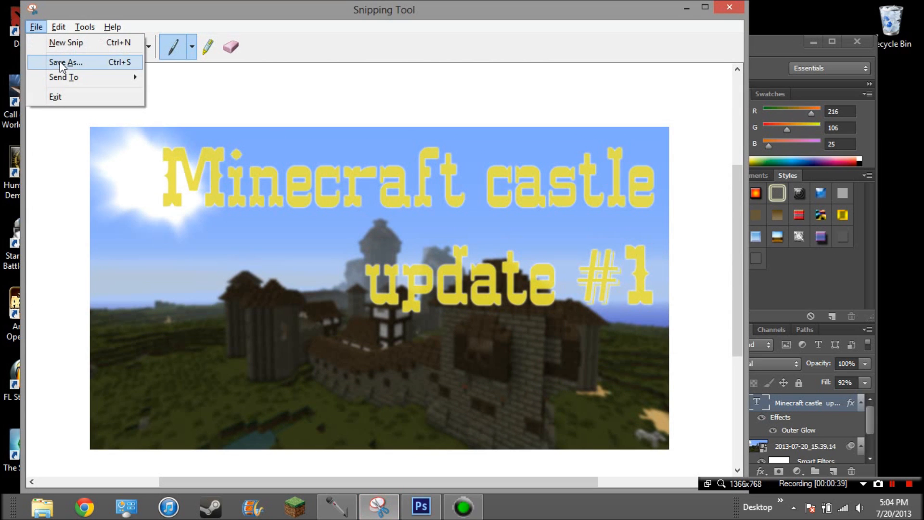
click(65, 62)
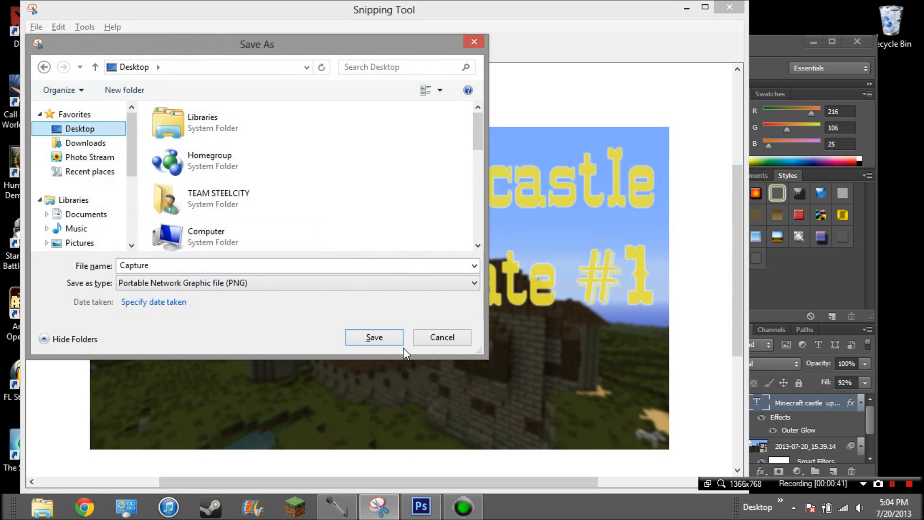
click(373, 336)
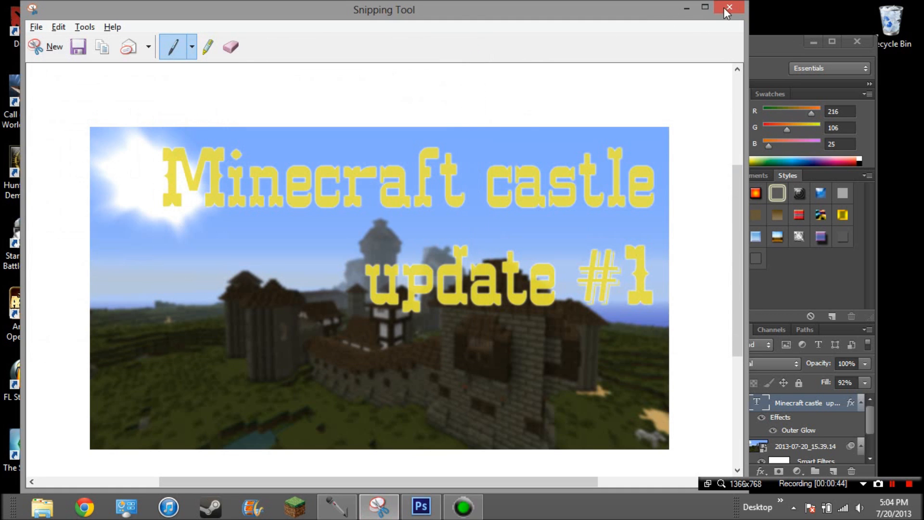
- Close the snip window and place the castle update #1 PSD beside Capture
click(729, 8)
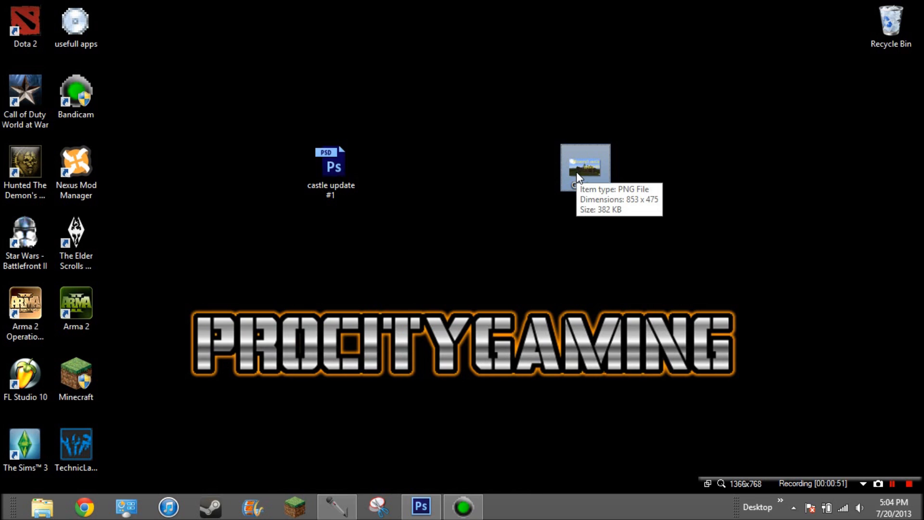
click(331, 170)
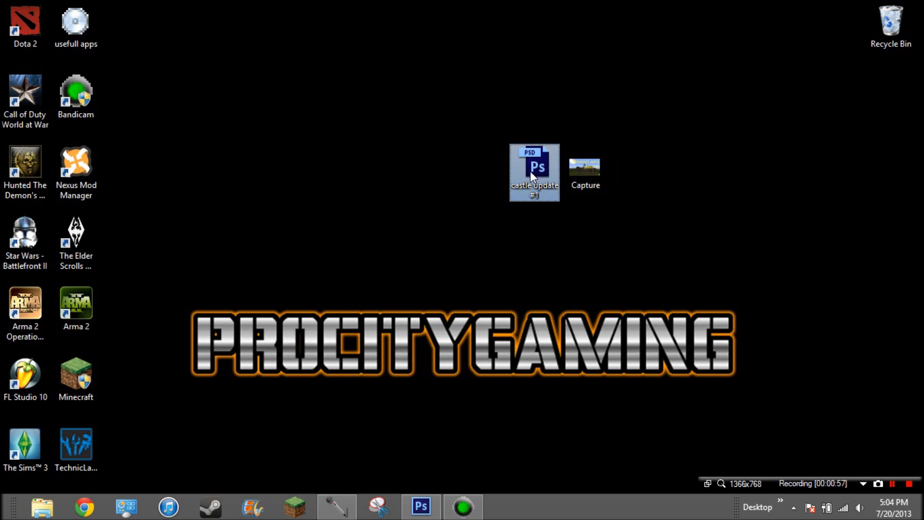
mouse_move(631, 135)
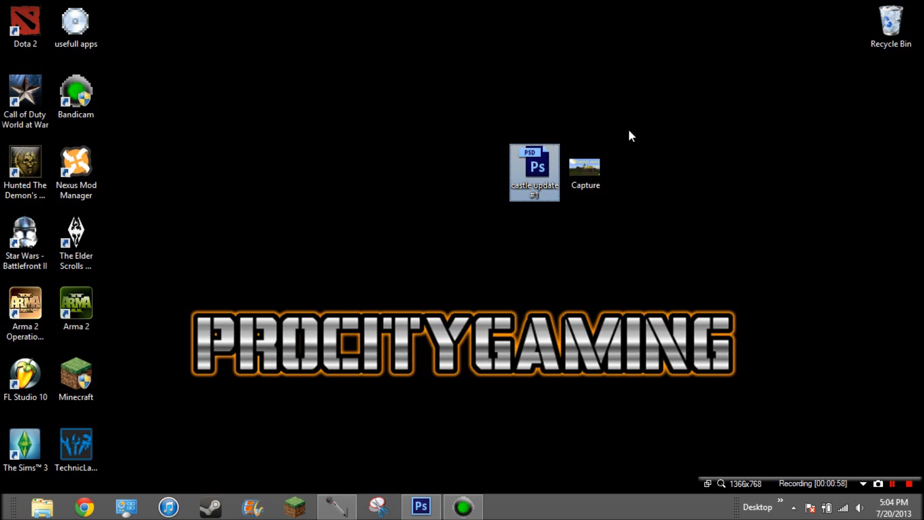